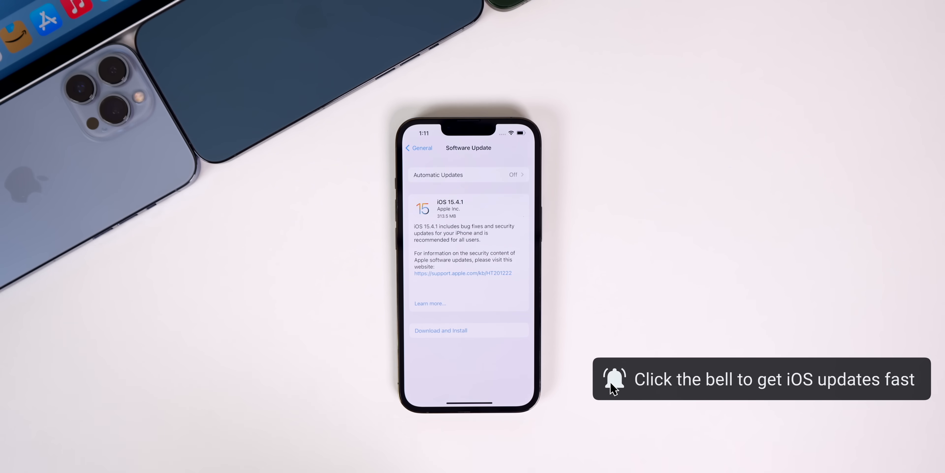
mouse_move(569, 472)
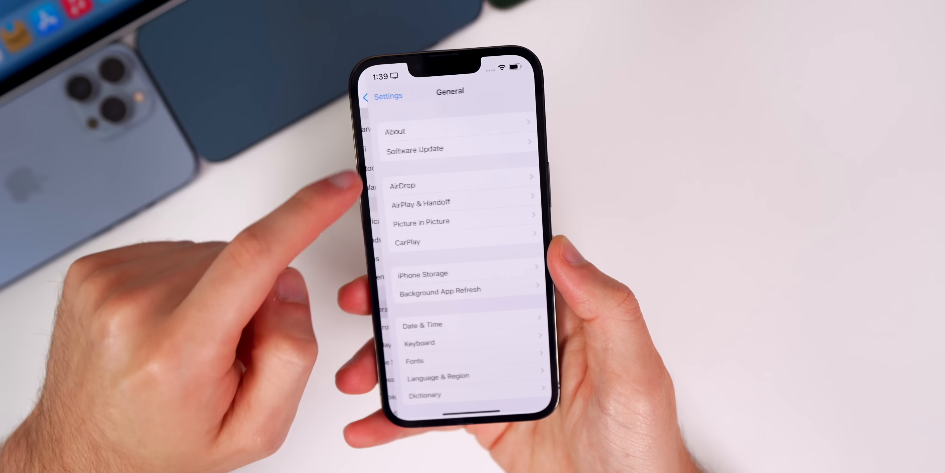
click(395, 131)
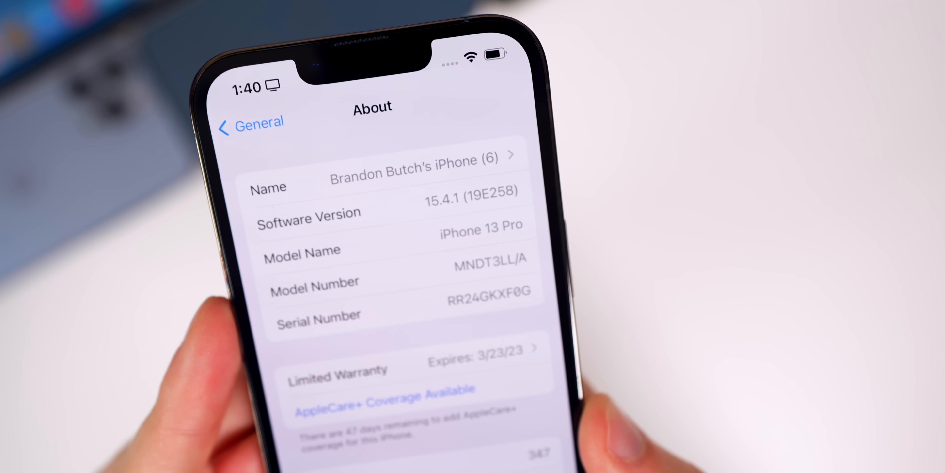
scroll(down, 3)
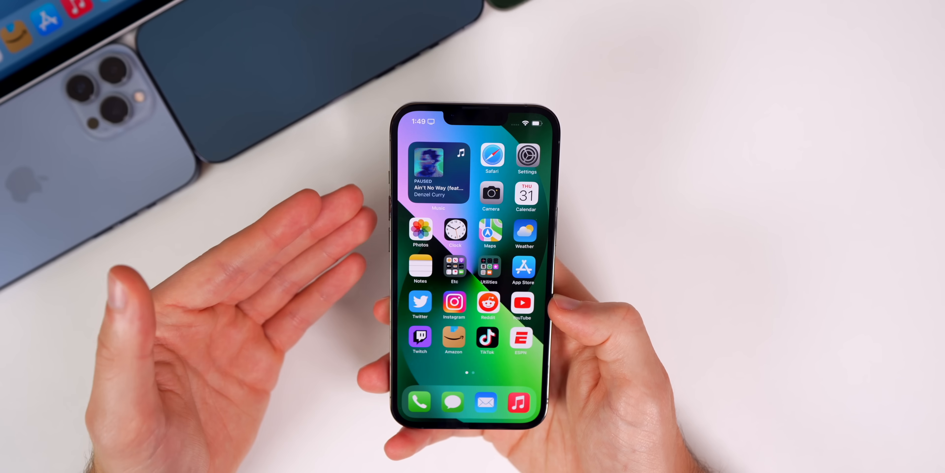
click(526, 155)
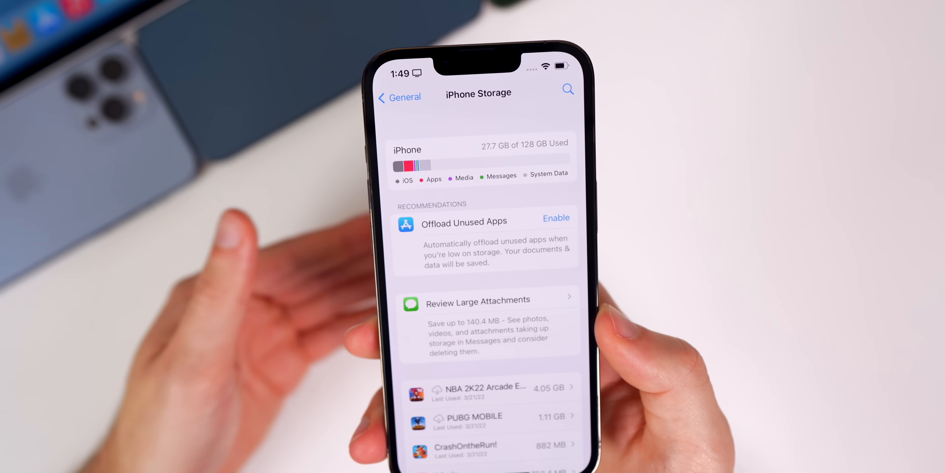
click(399, 97)
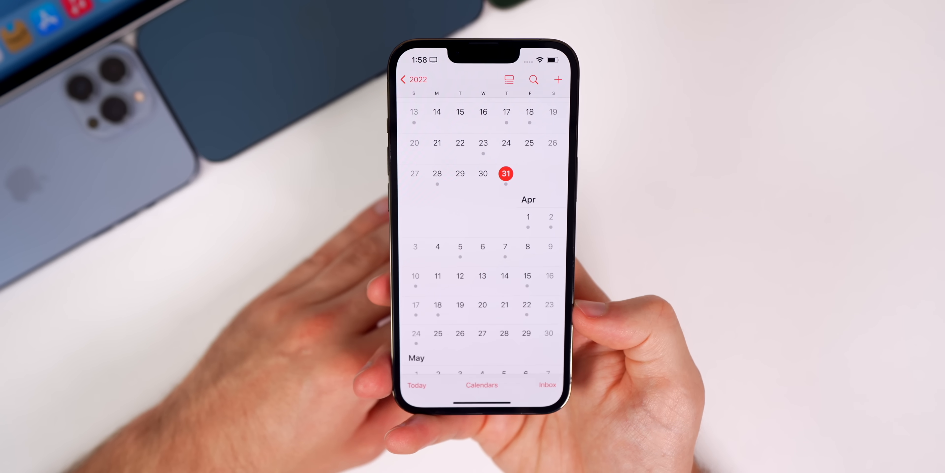
scroll(up, 3)
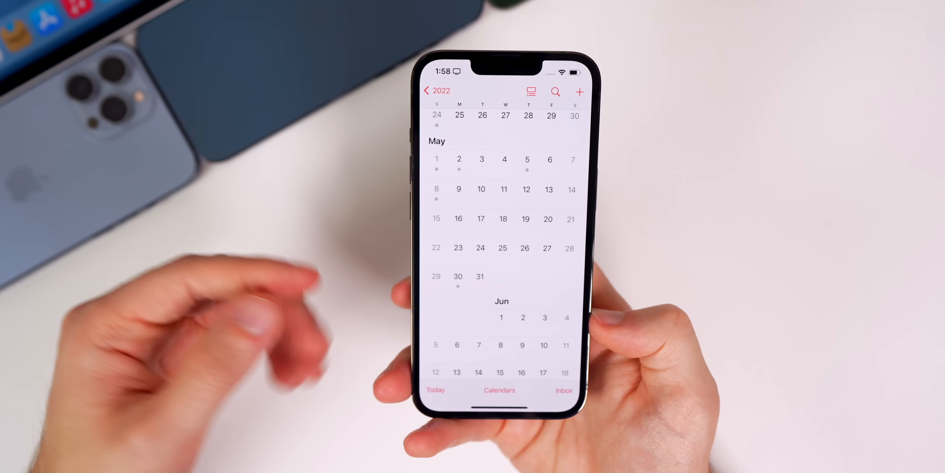
scroll(up, 3)
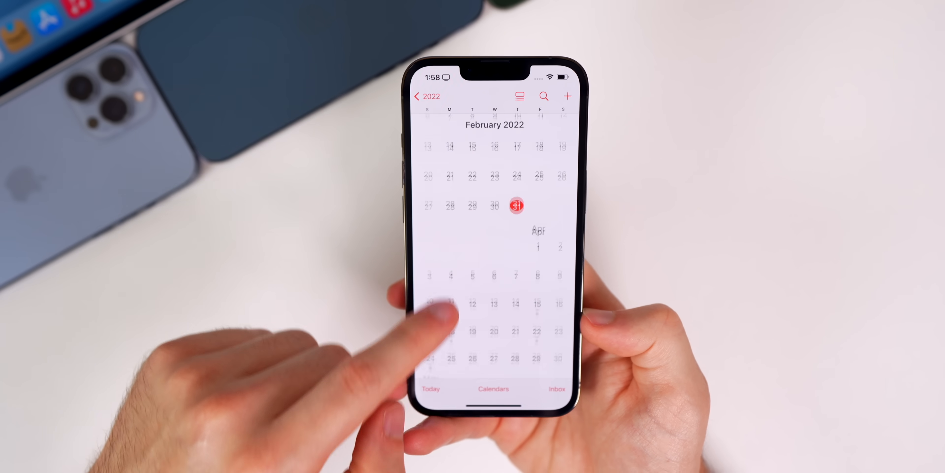